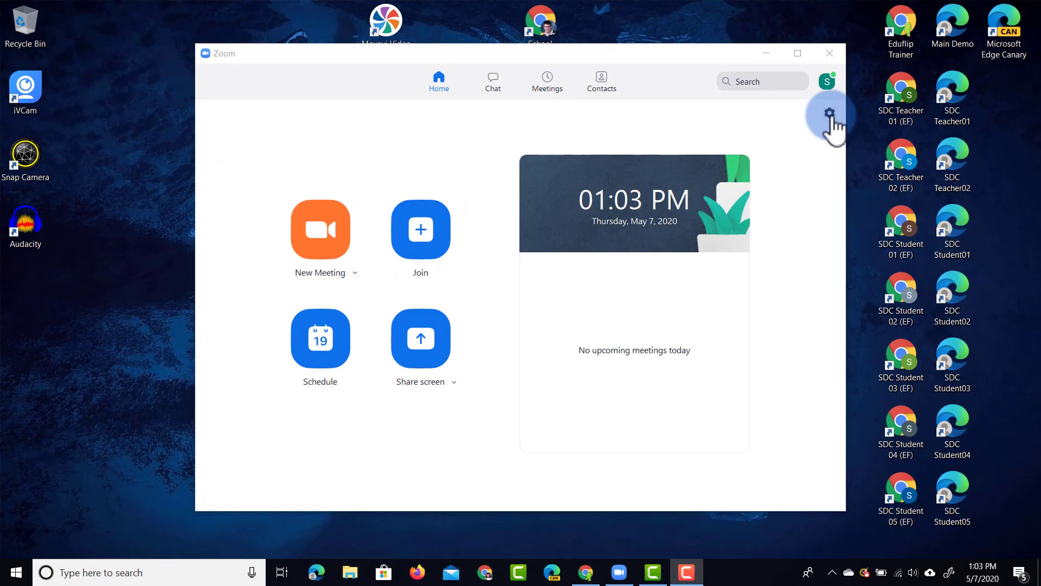
Bring up the Zoom desktop client's Settings on the General options.
left_click(829, 112)
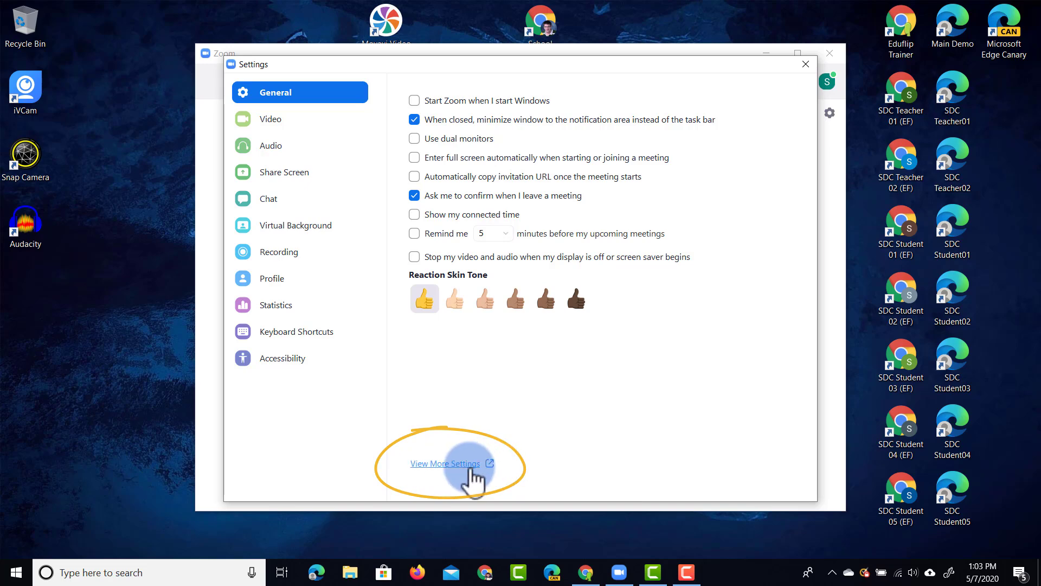
View the web portal's meeting settings showing password requirements for scheduled, instant and phone meetings enabled.
left_click(446, 463)
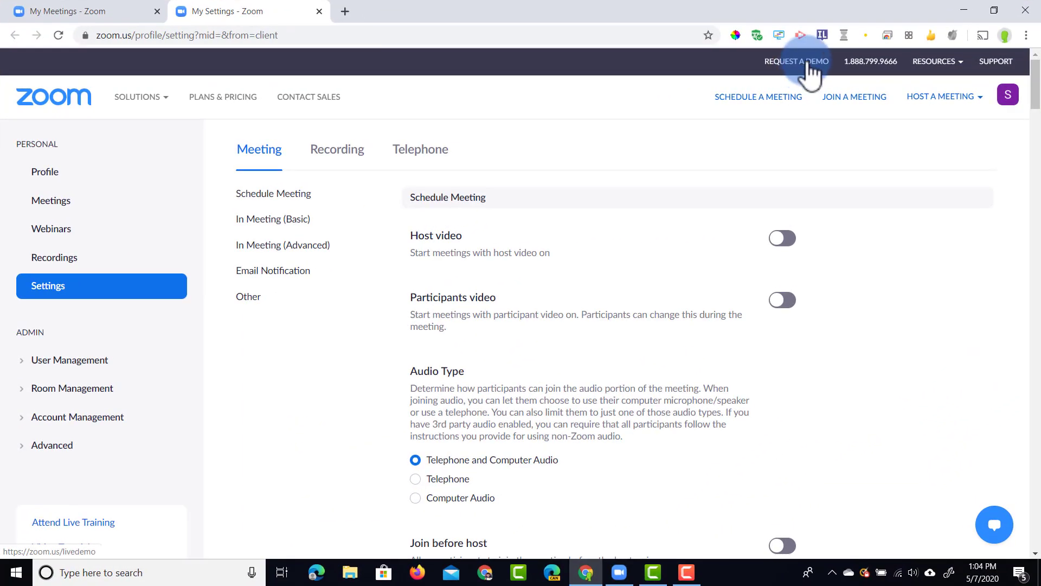
scroll("down", 3)
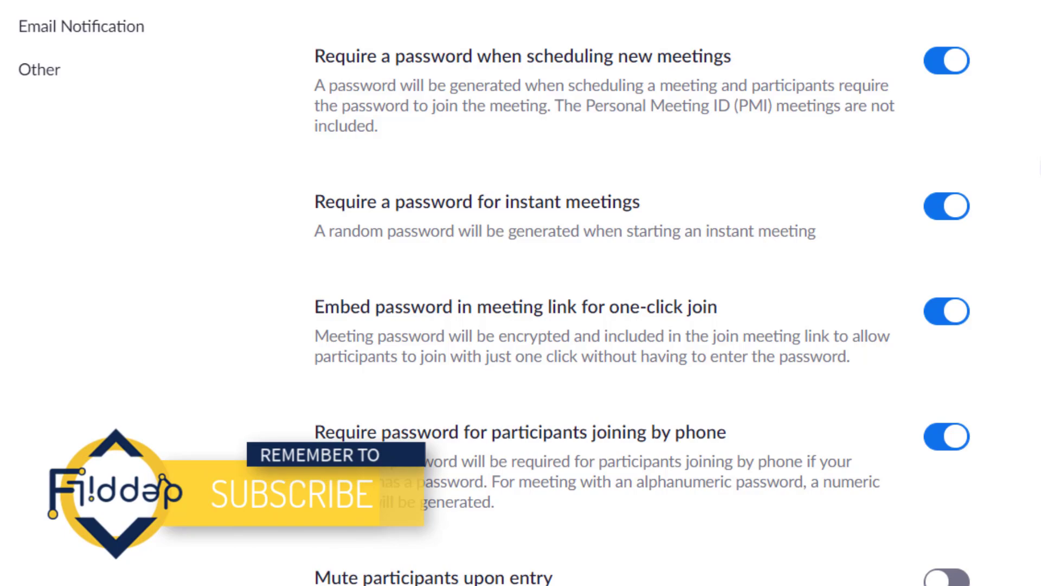
scroll("down", 3)
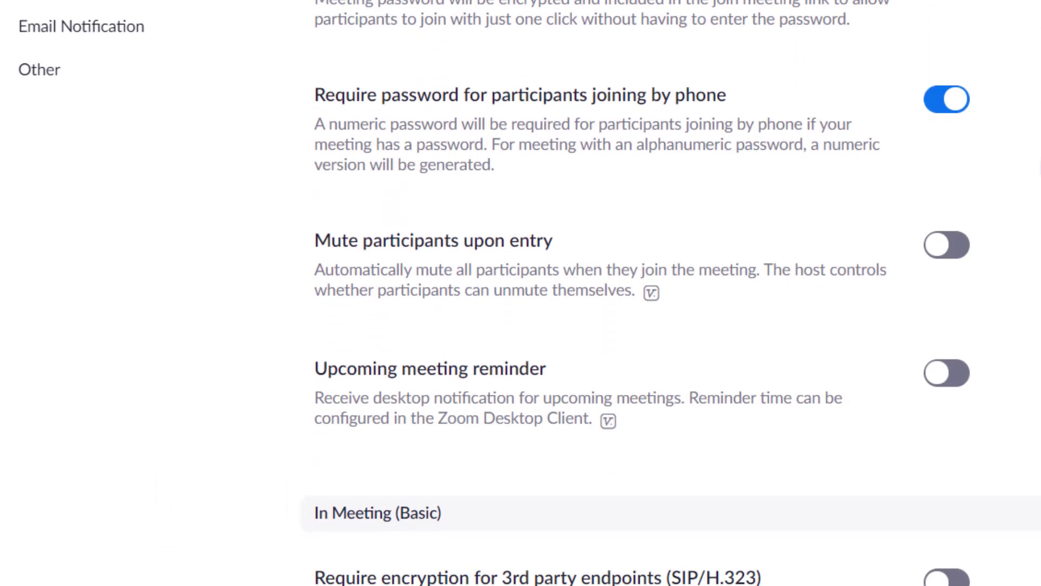
scroll("down", 3)
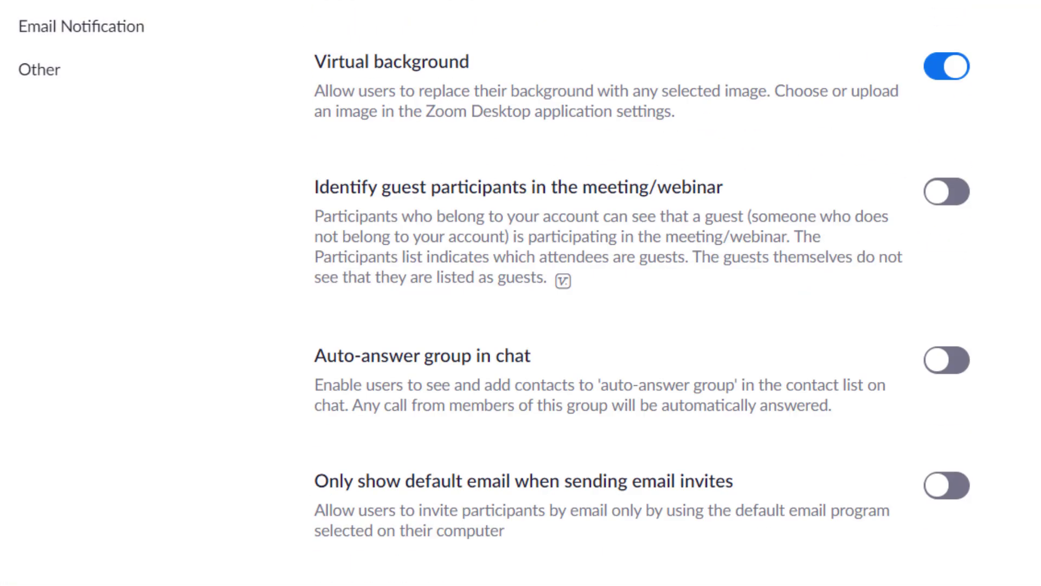
scroll("down", 3)
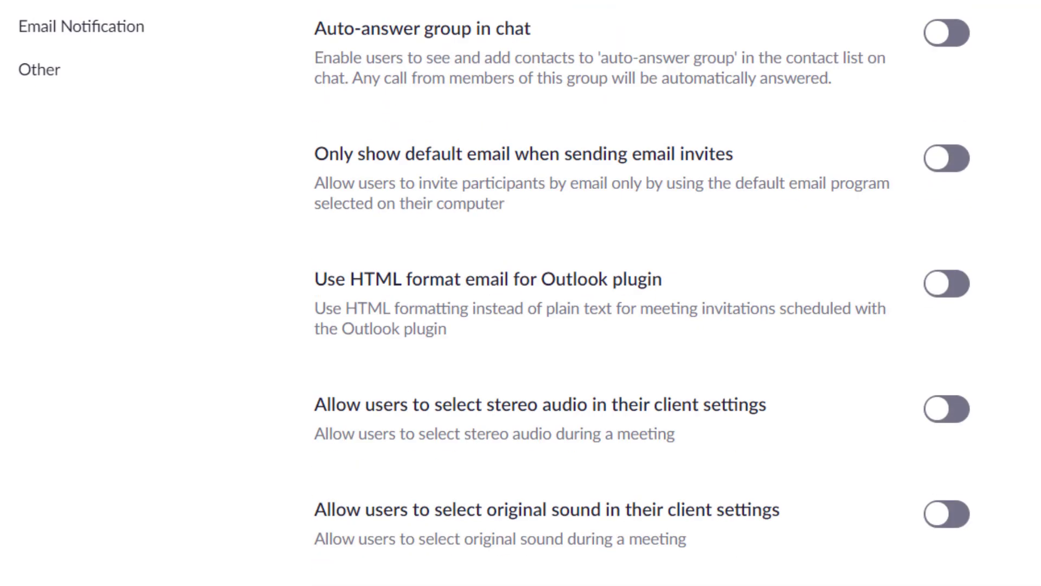
scroll("down", 3)
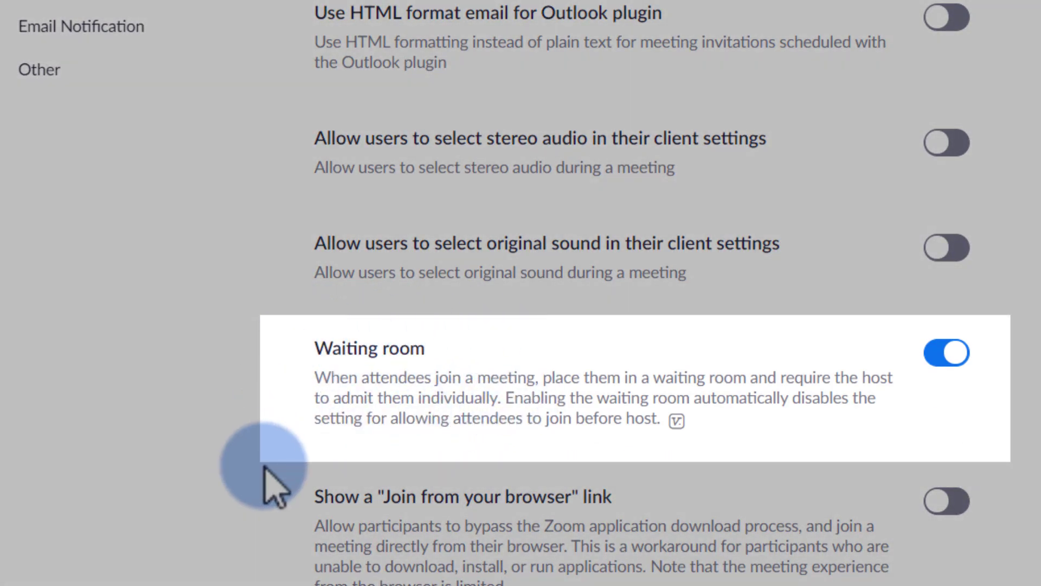
scroll("down", 3)
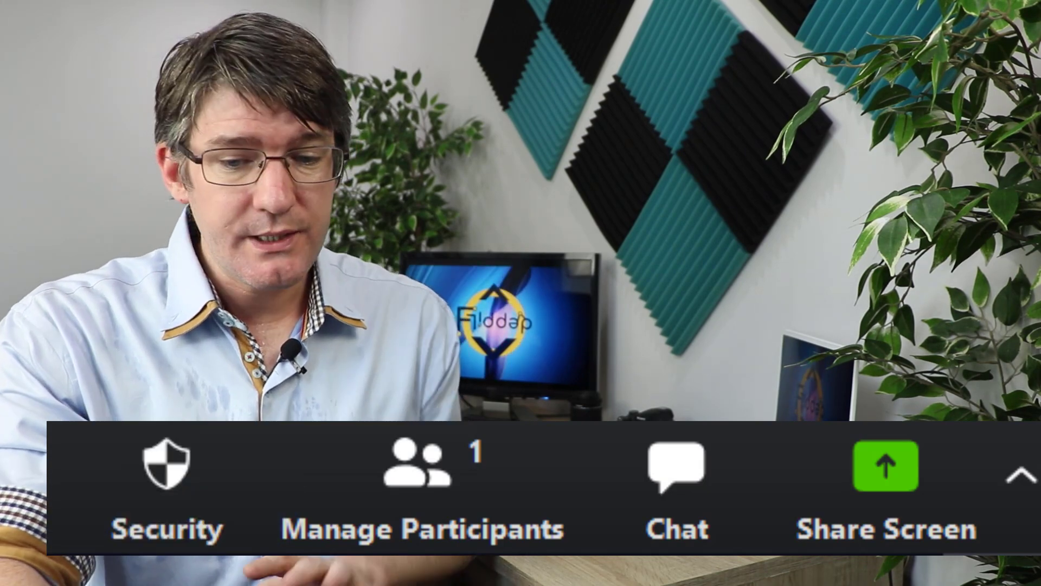
Show the in-meeting Security menu with waiting room enabled and the Lock Meeting choice.
left_click(166, 466)
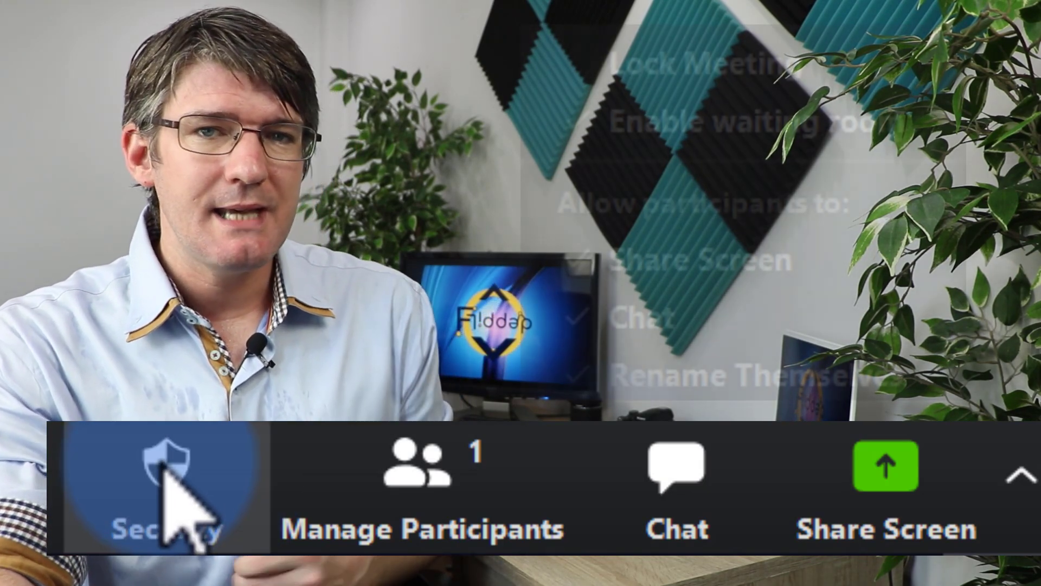
left_click(165, 465)
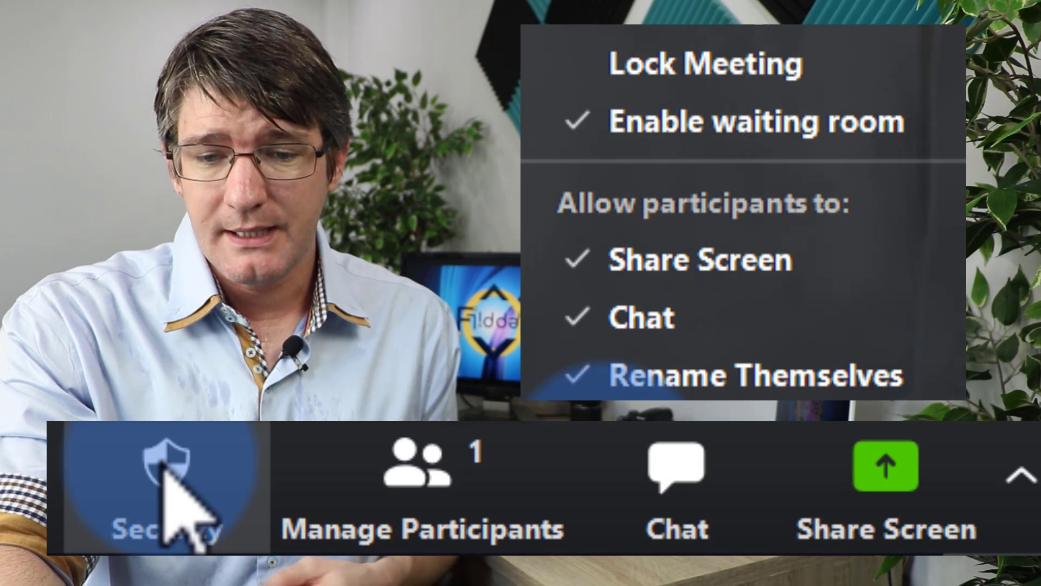
mouse_move(877, 173)
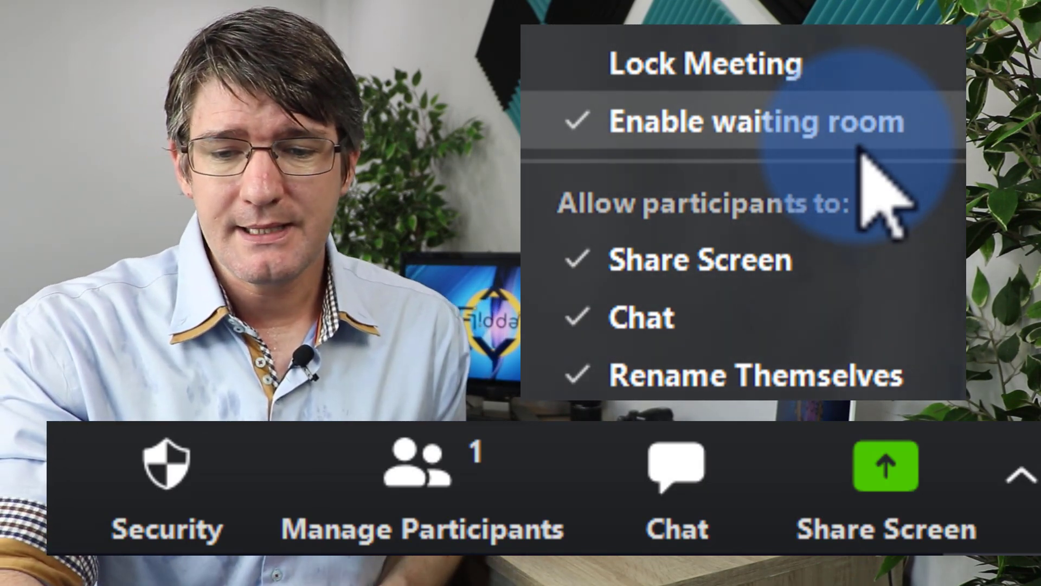
mouse_move(706, 64)
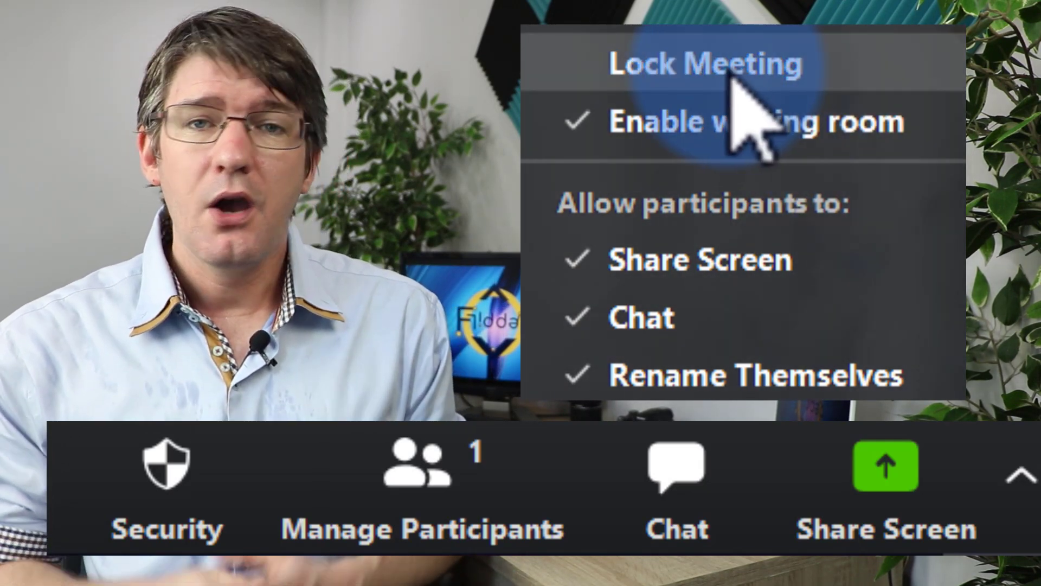